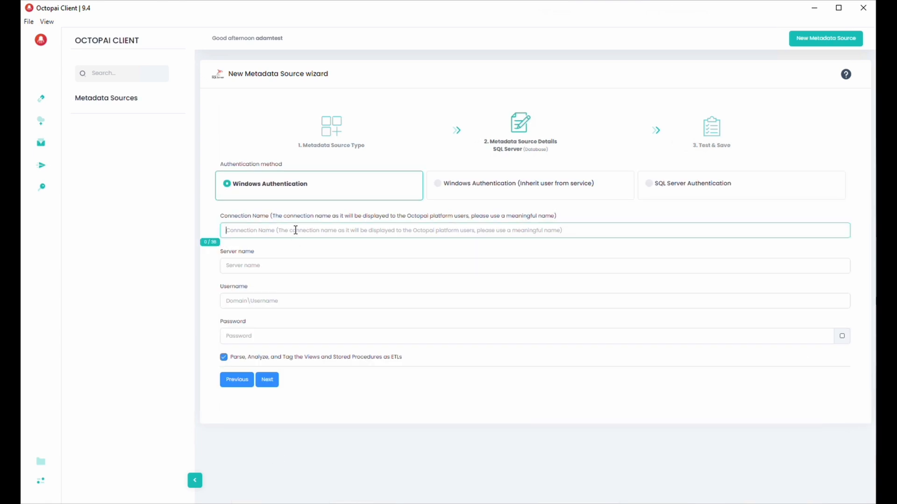
- Enter connection SQL QA ENV, server sql.qa.octopai-corp.local\QATESTS, user octopai-corp\qa-automation, and reach Test & Save
text(SQL QA ENV)
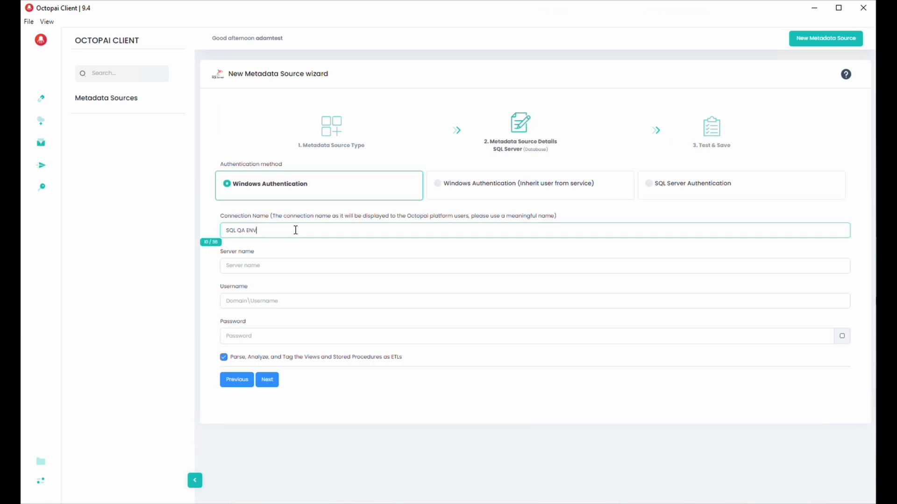
click(533, 270)
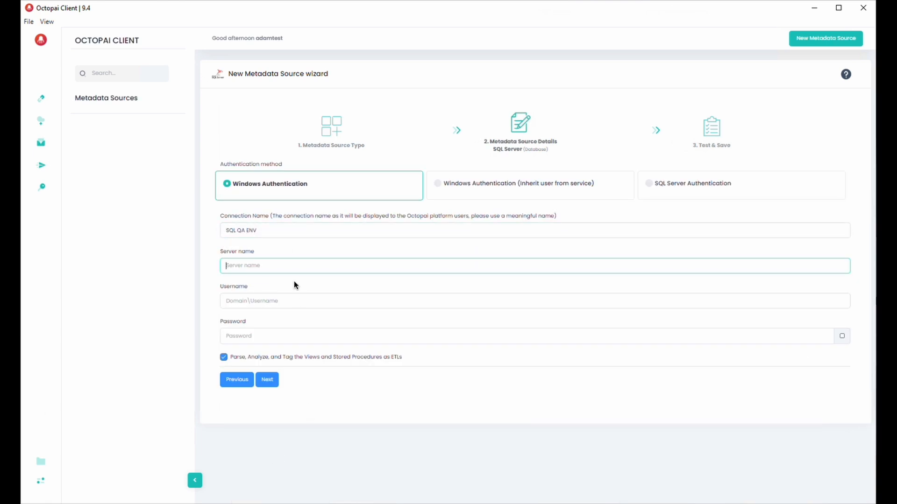
text(sql.qa.octopai-corp.local\QATESTS)
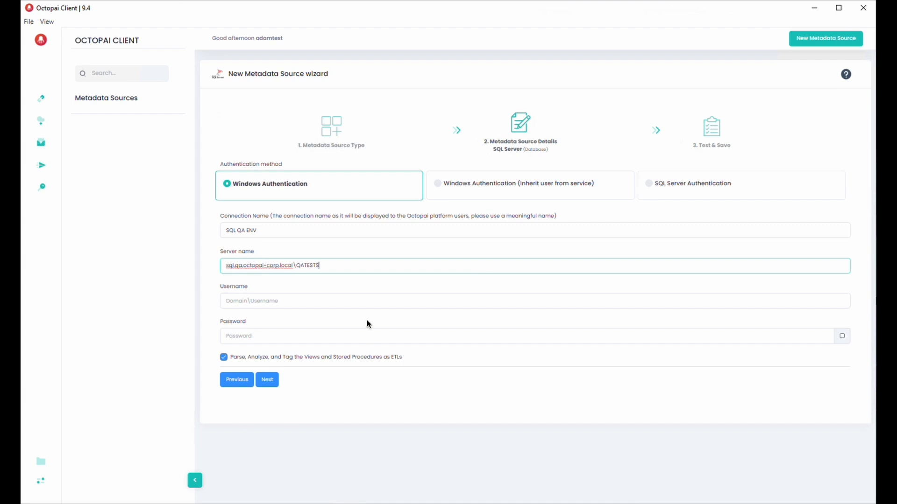
text(octopai-corp\qa-automation)
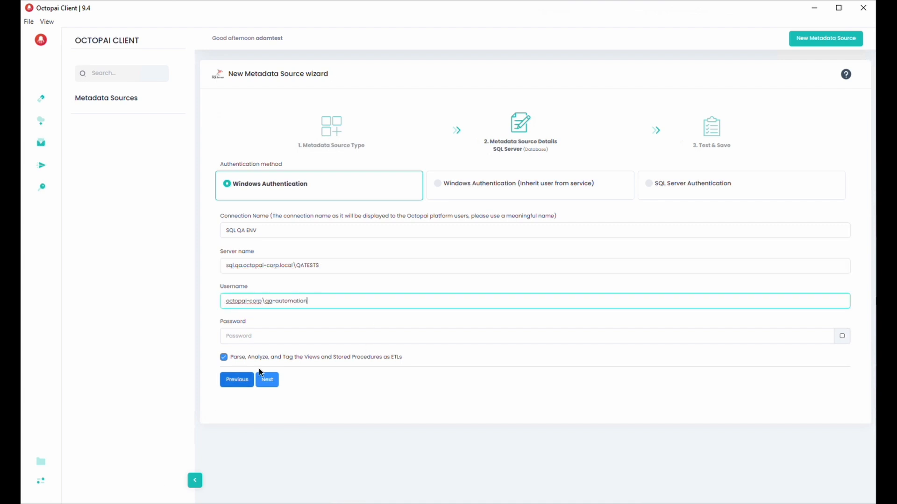
click(268, 380)
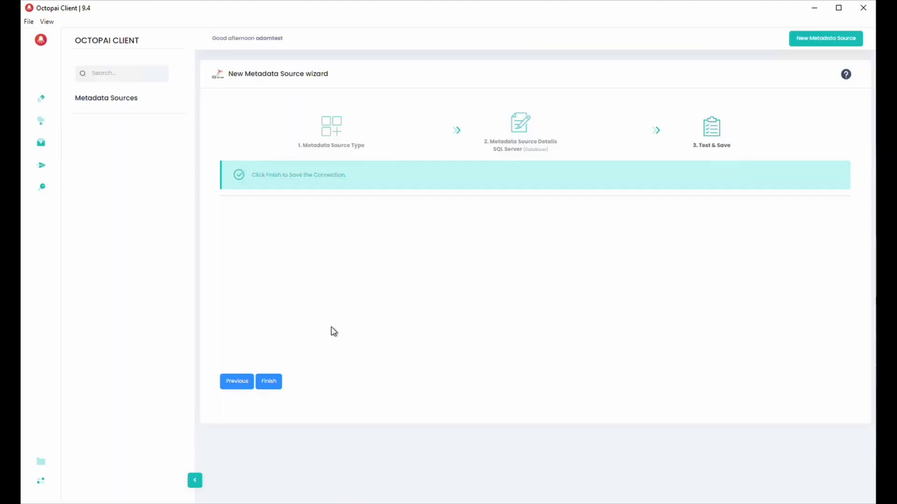
- Finish the wizard to save the SQL QA ENV SQL Server connection
click(269, 381)
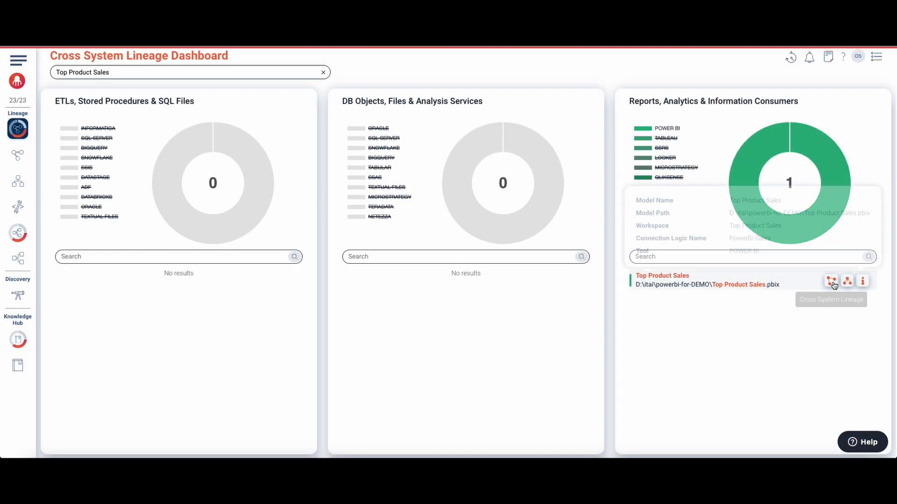
- Show Top Product Sales cross-system lineage with legend, expand around dbo.DwhFactSales and inspect it
click(831, 280)
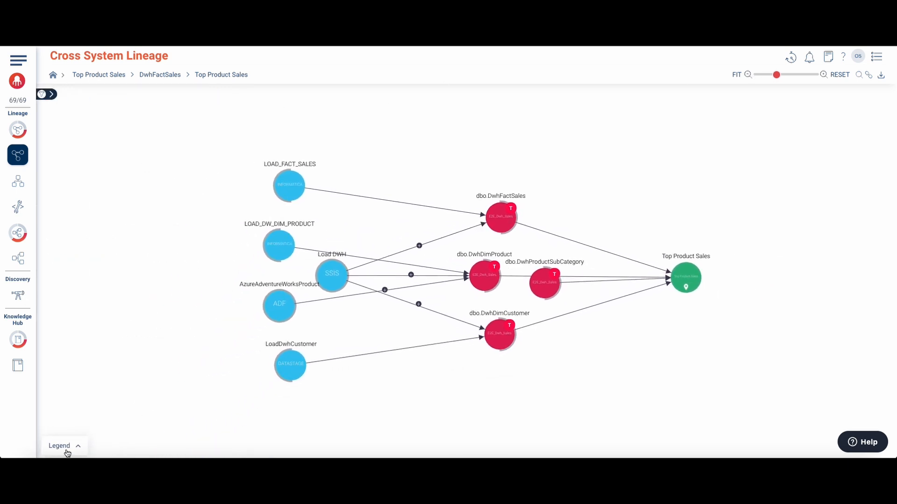
click(58, 446)
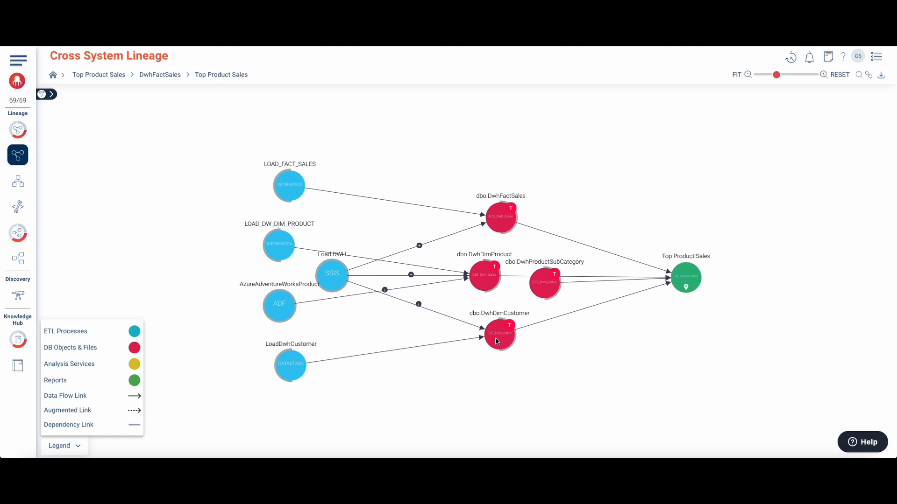
click(499, 216)
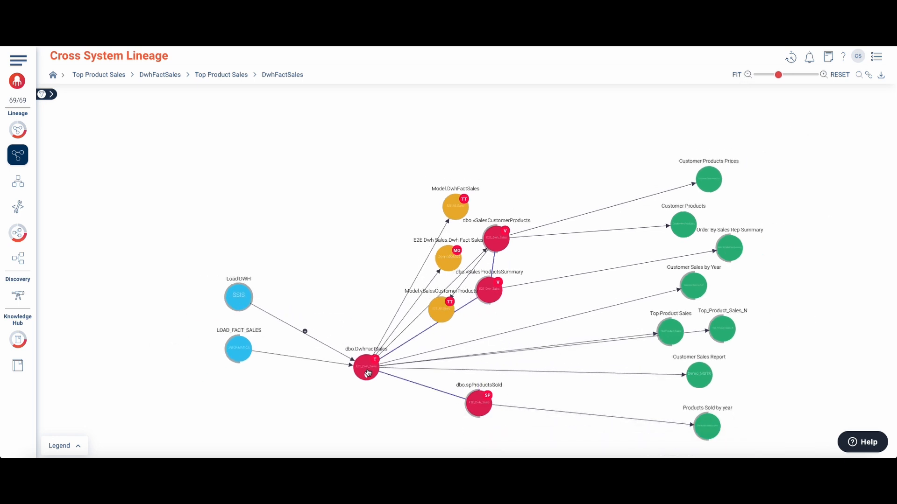
click(366, 366)
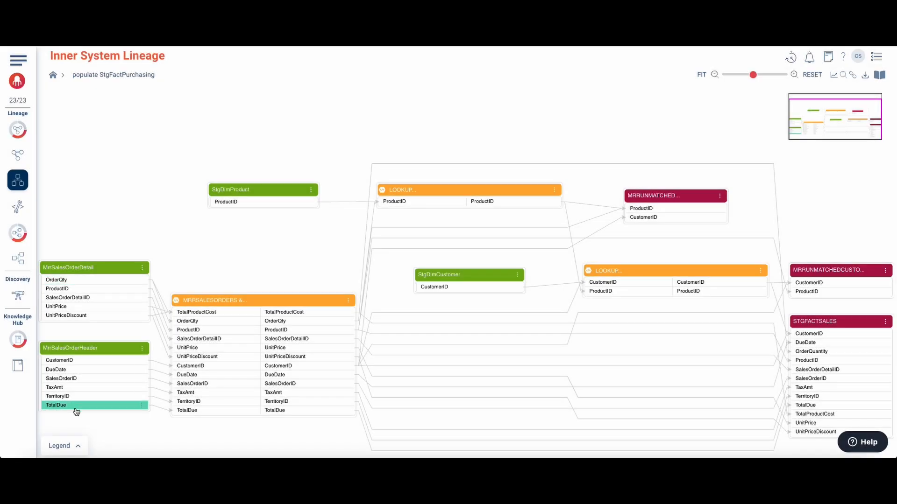
- Show the populate StgFactPurchasing lineage legend and move to the End To End Lineage Dashboard
click(64, 446)
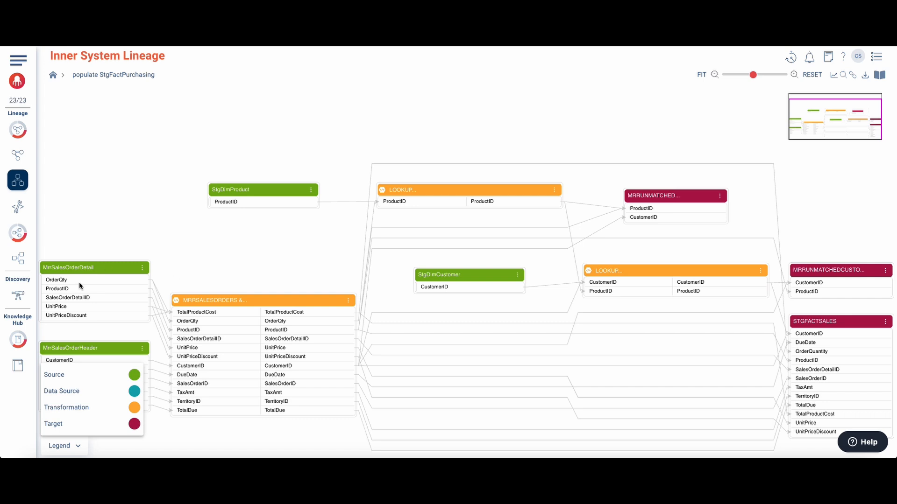
click(56, 306)
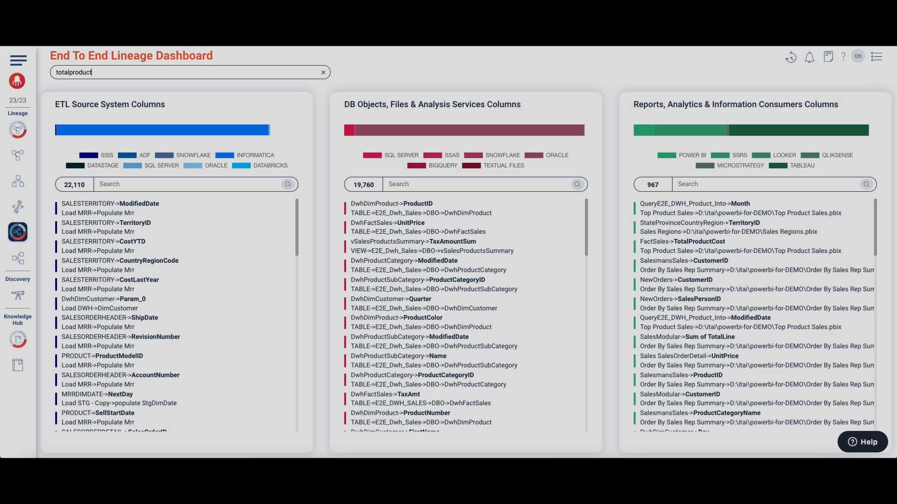
- Search totalproductcost end-to-end lineage and view its column lineage to Top Product Sales
text(cost)
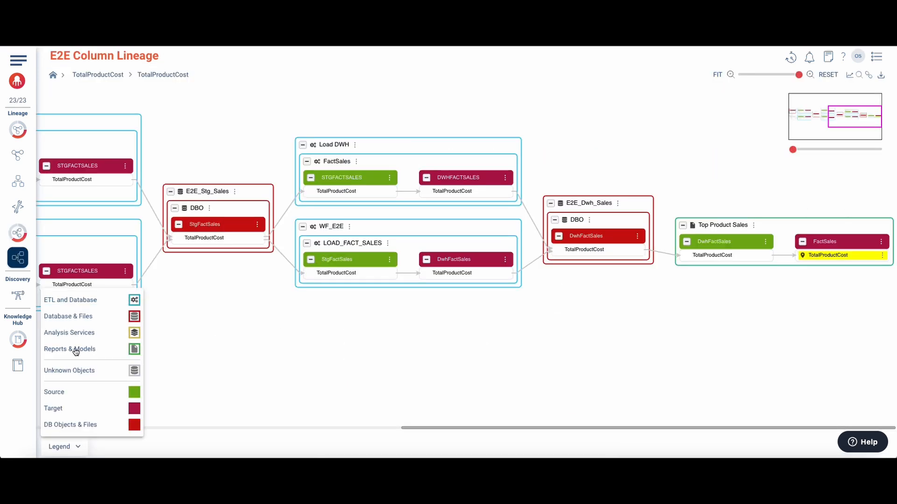
click(717, 75)
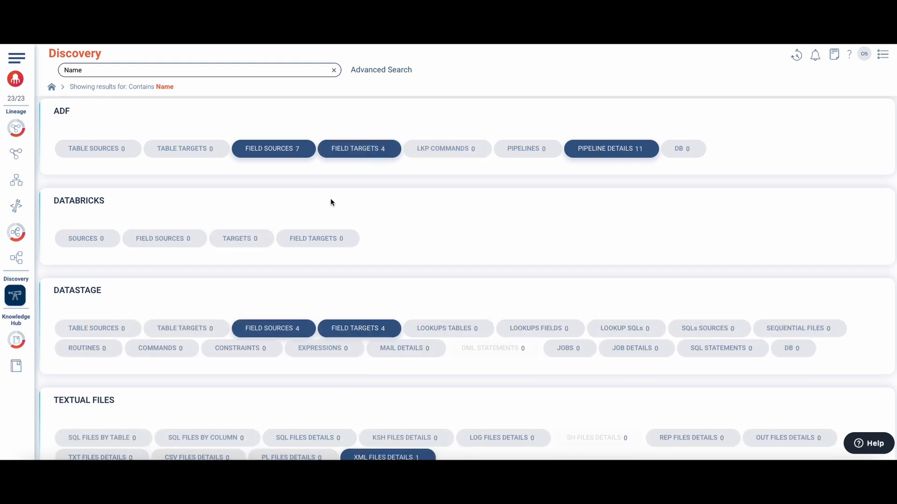
- List the 30 SQL Server objects matching Name in Discovery and read a stored procedure definition
scroll(down, 3)
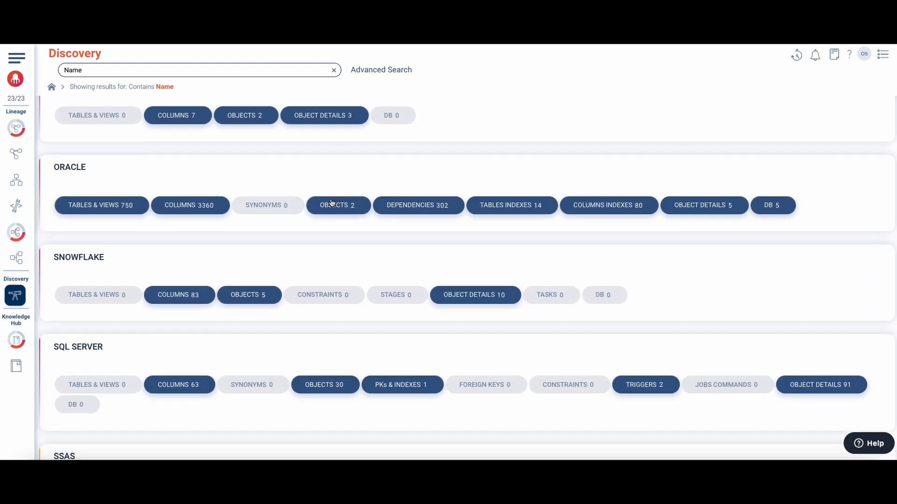
click(325, 384)
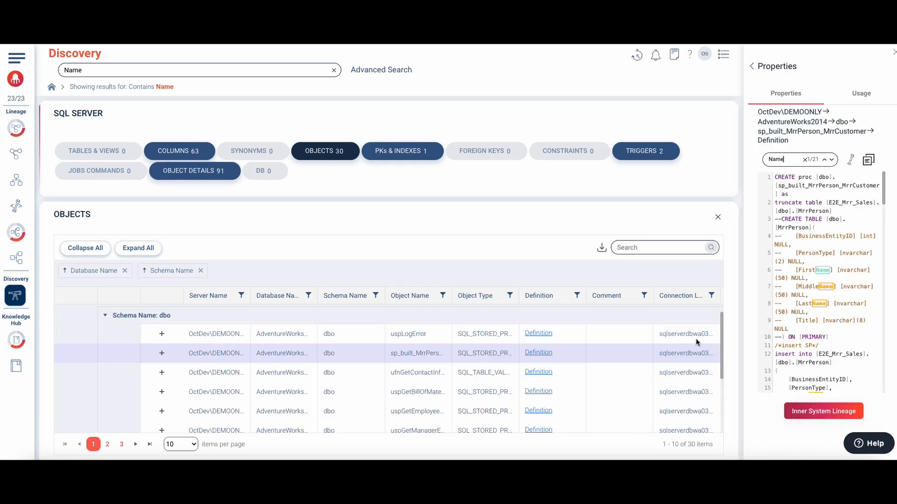
scroll(down, 3)
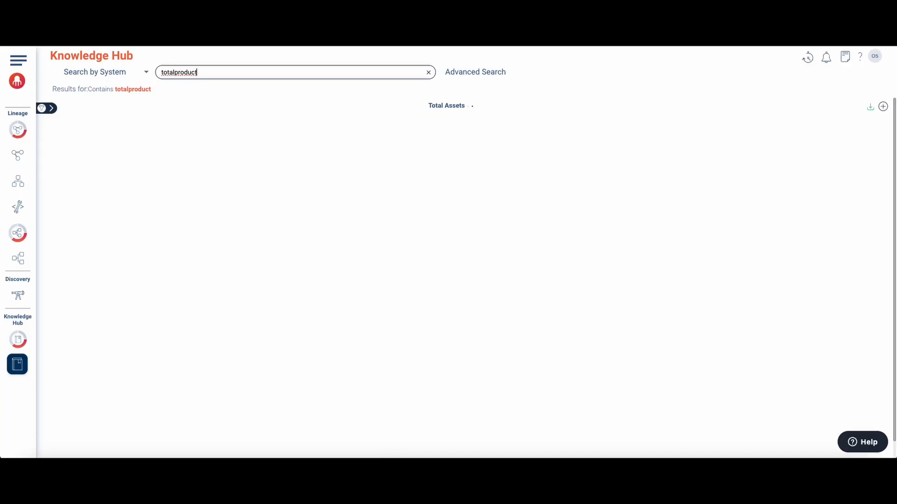
- Find totalproductcost in Knowledge Hub and open the Power BI TotalProductCost column asset
text(cost)
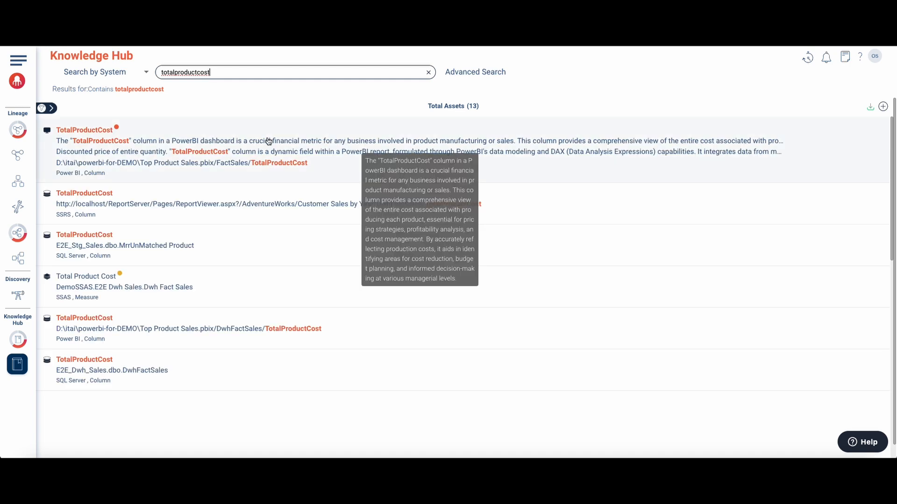
click(84, 130)
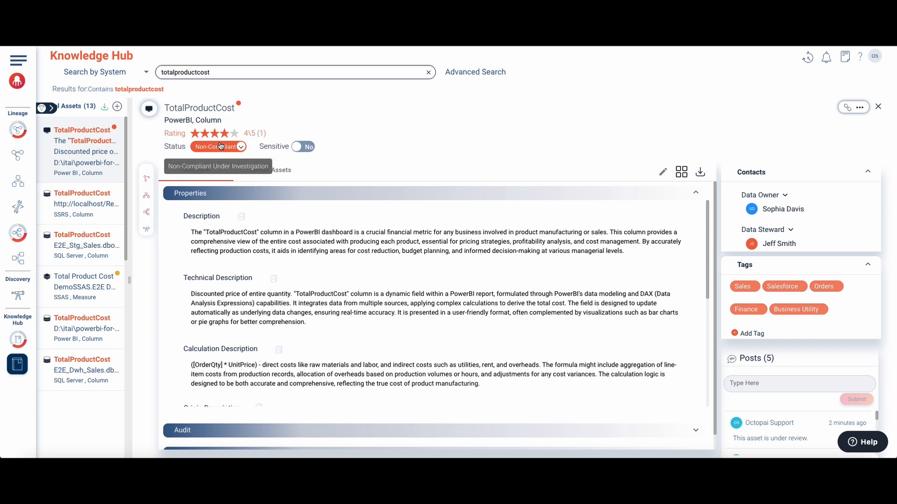
mouse_move(279, 360)
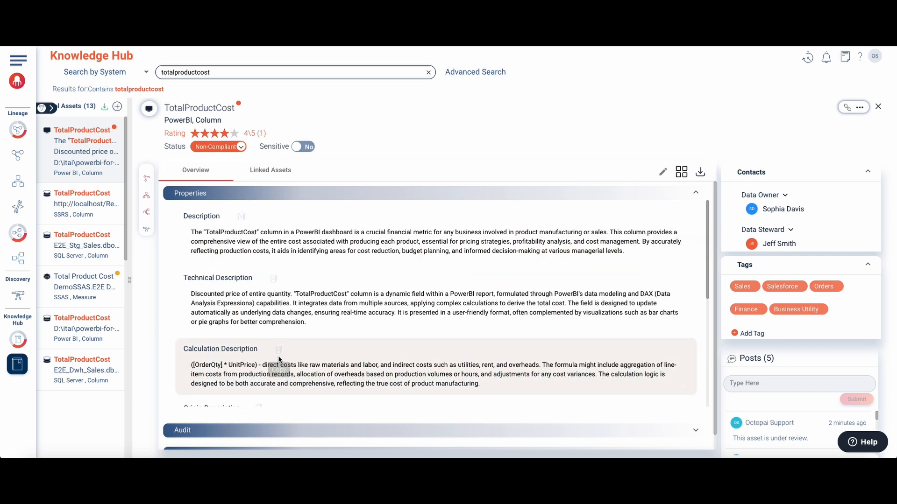
- Set TotalProductCost to Approved and sensitive, add the Tax Compliance tag, and begin a post
click(302, 146)
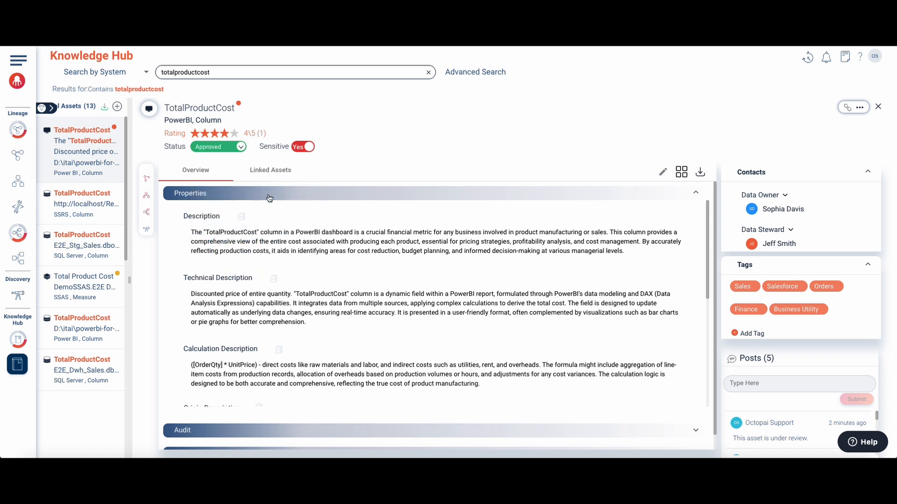
text(Compl)
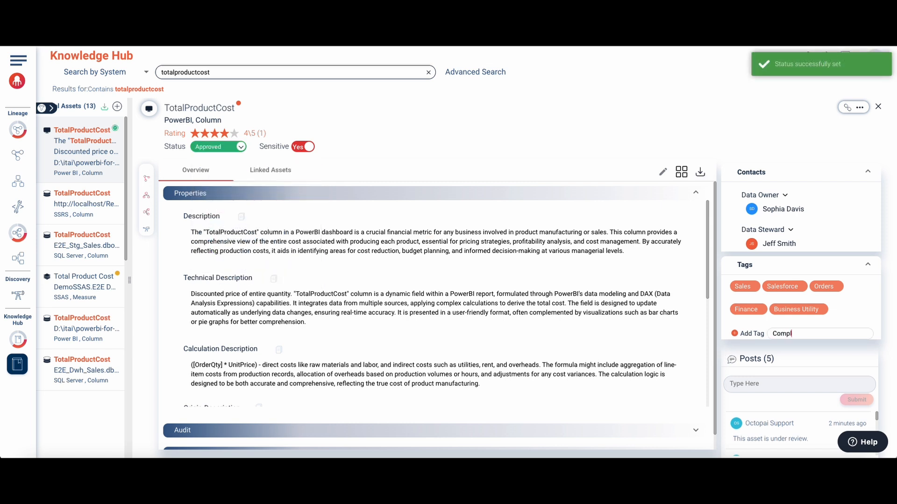
key(Enter)
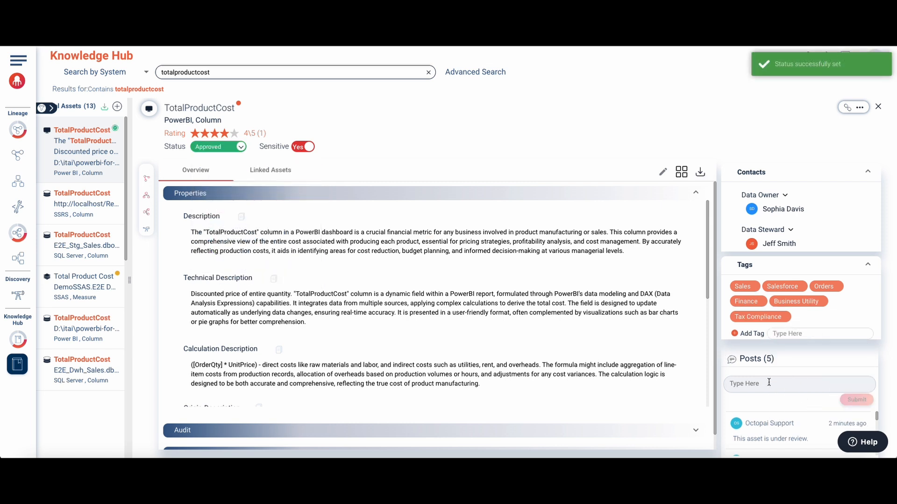
text(This asset has bee)
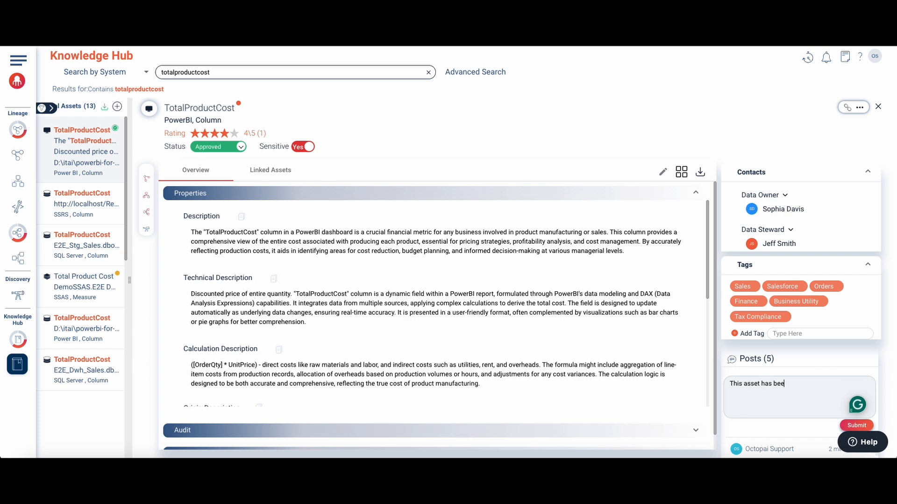
- Submit the post "This asset has been approved." and show TotalProductCost's linked assets
text(n approved.)
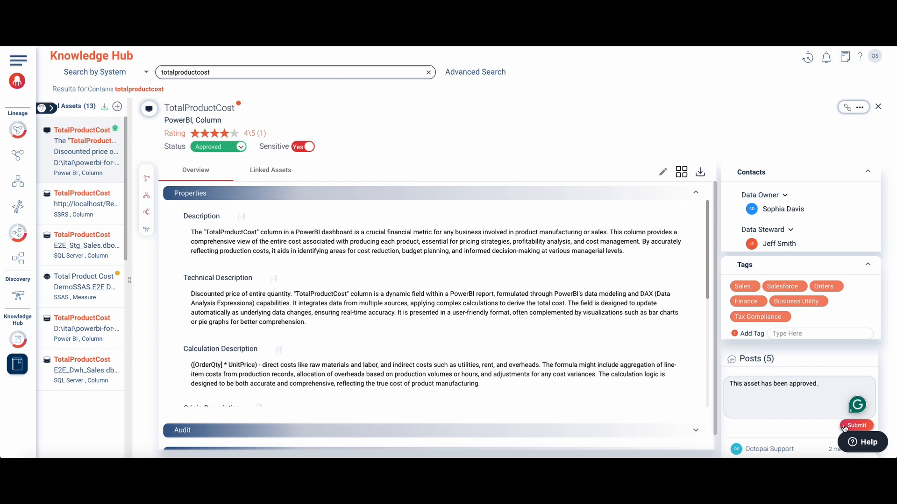
click(855, 426)
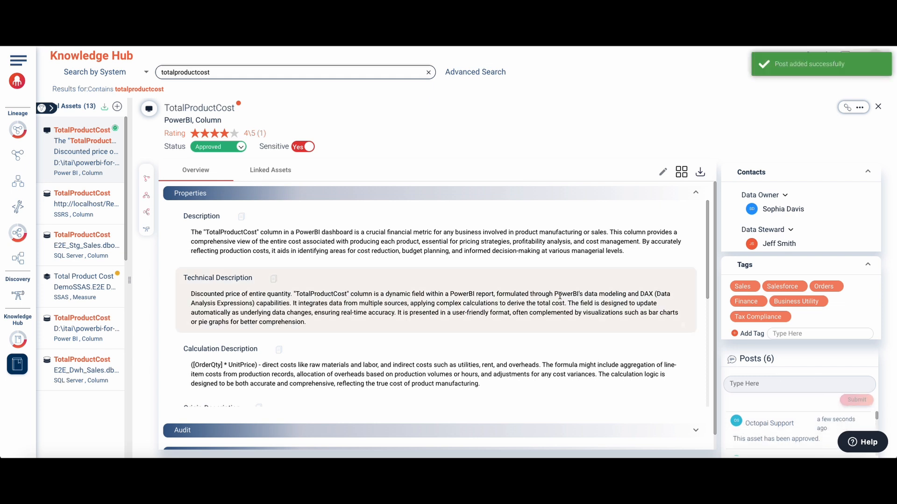
click(681, 172)
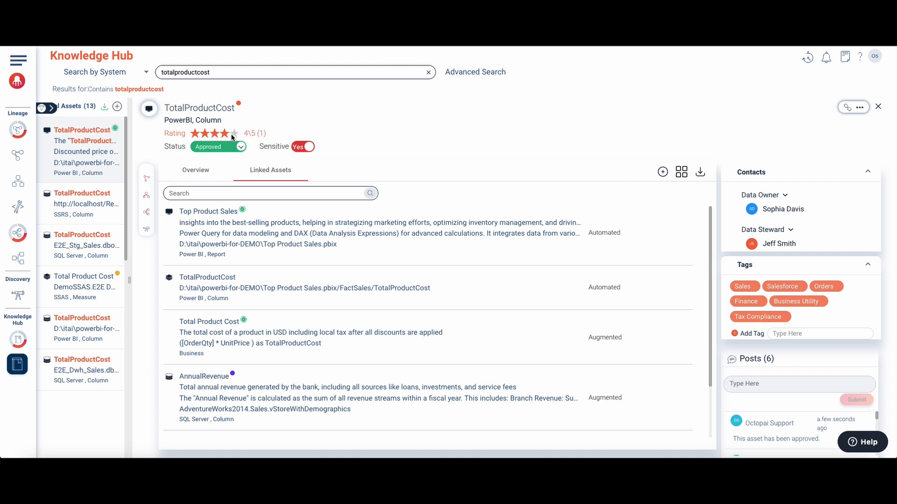
mouse_move(461, 150)
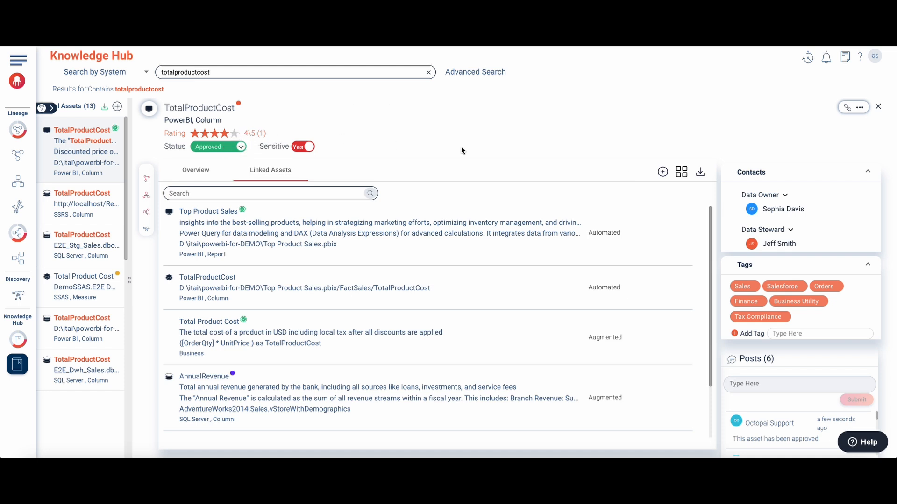